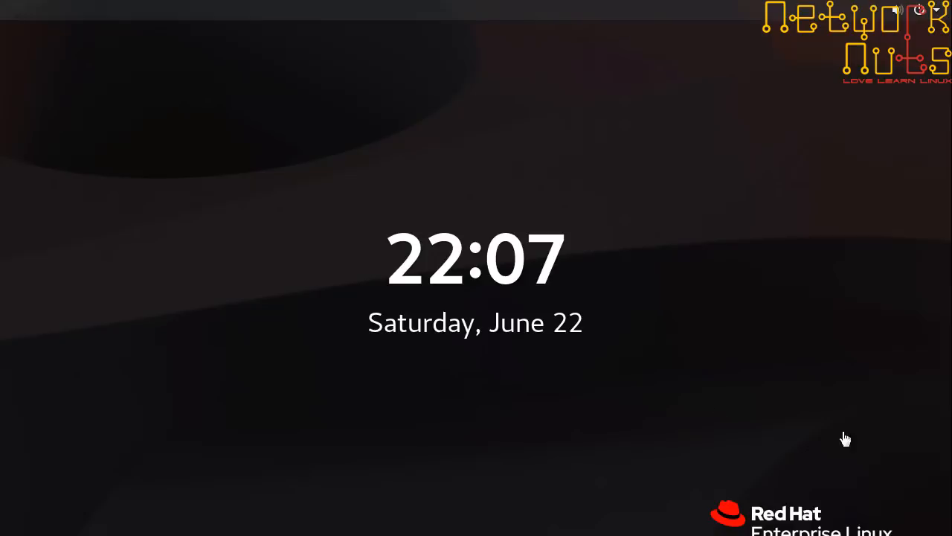
mouse_move(500, 298)
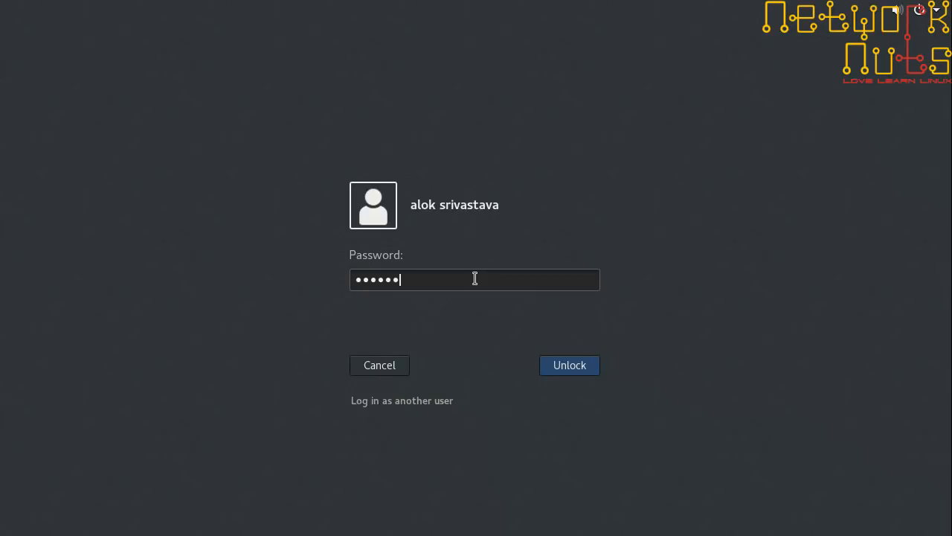
- Unlock the GNOME session with the user password so the open terminal reappears
click(568, 366)
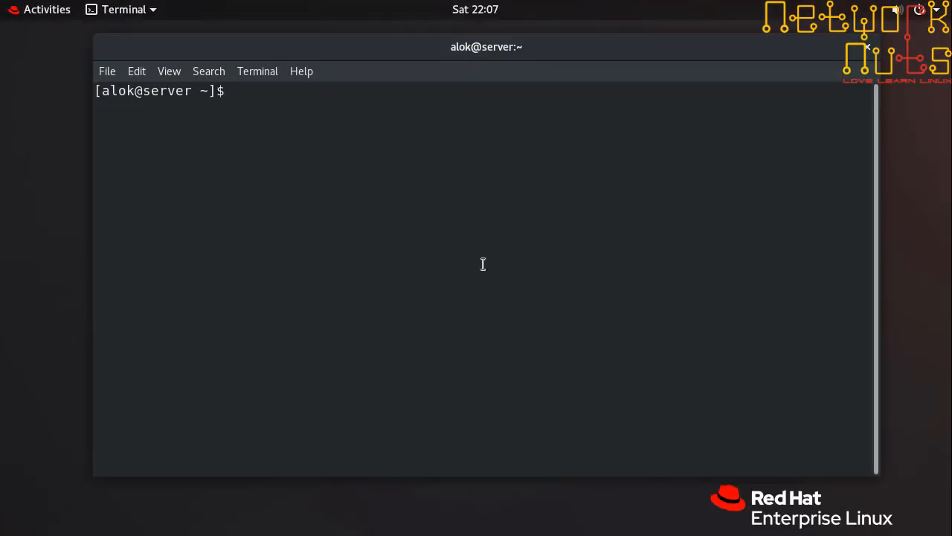
mouse_move(435, 165)
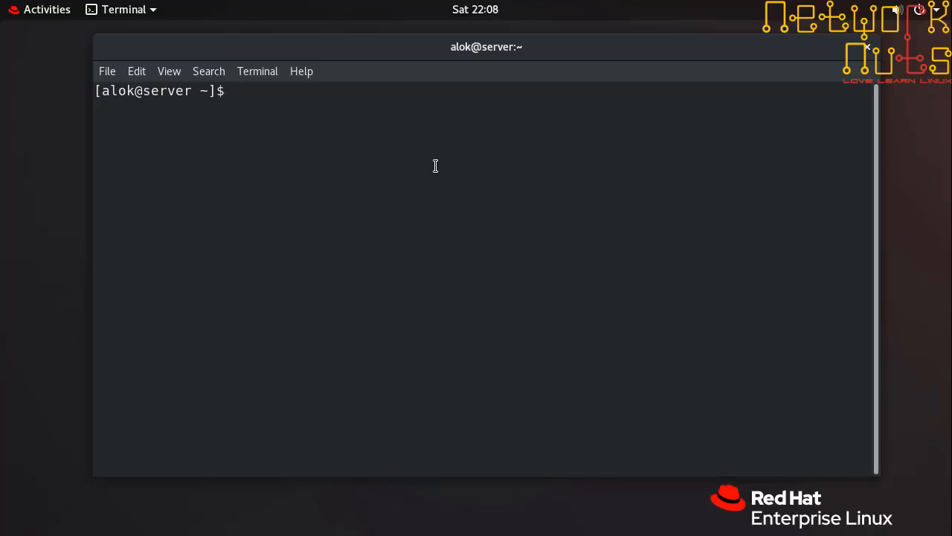
- Attempt a root login with su - in the terminal before rebooting to the GRUB menu
text(su)
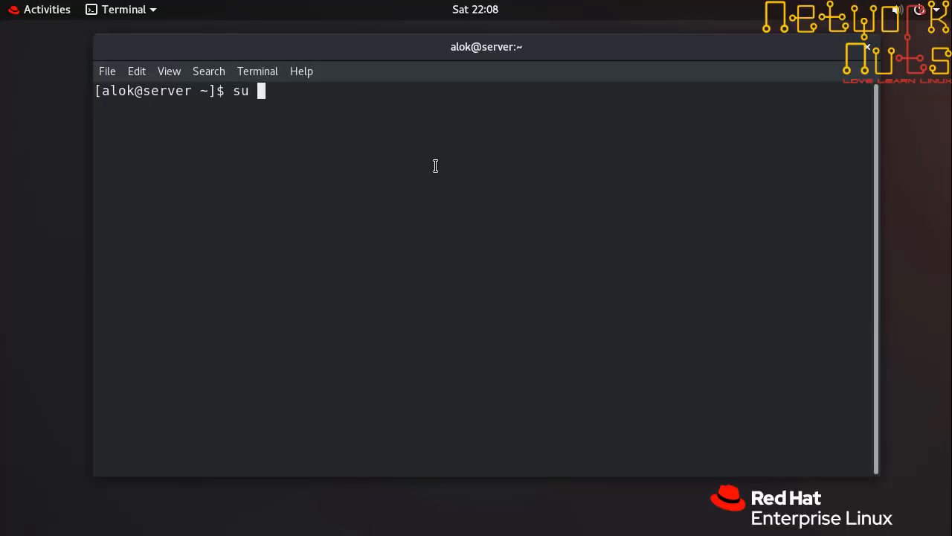
text(-)
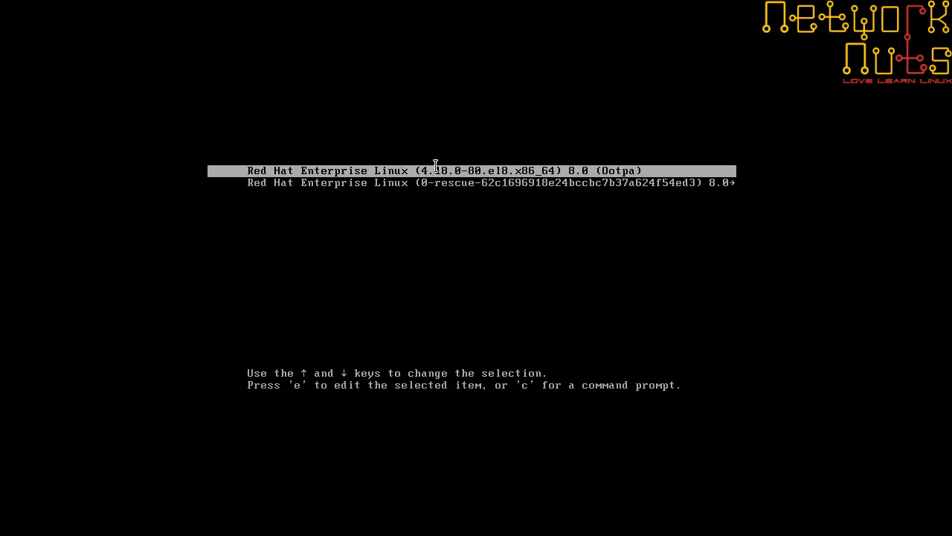
- Enter edit mode (e) for the default RHEL 8 kernel entry in GRUB
key(e)
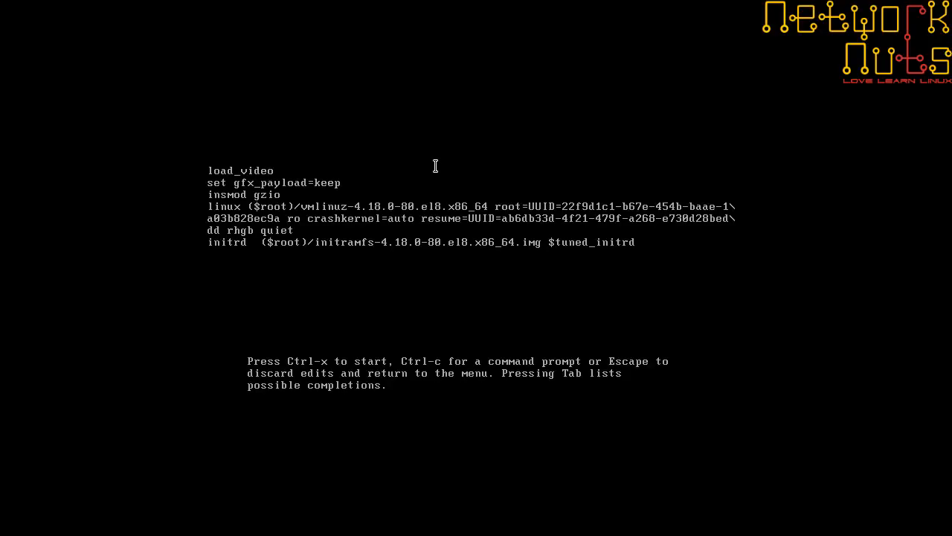
- Append rd.break console=tty1 to the linux line and boot with Ctrl+X
text(rd.bre)
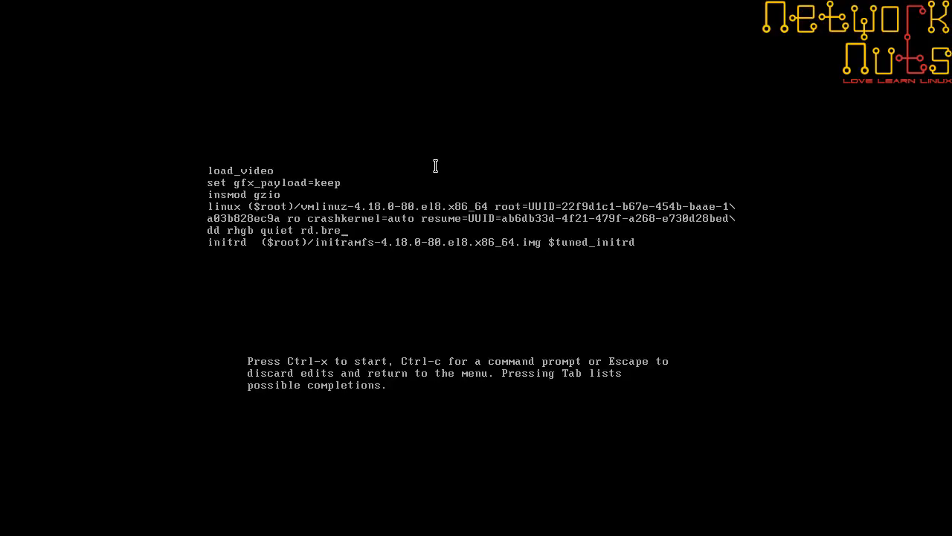
text(ak)
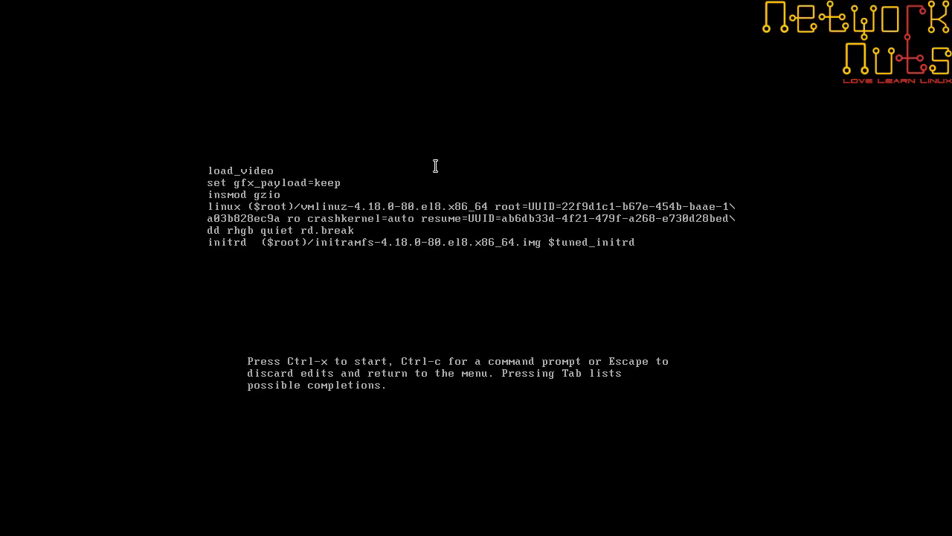
key(space)
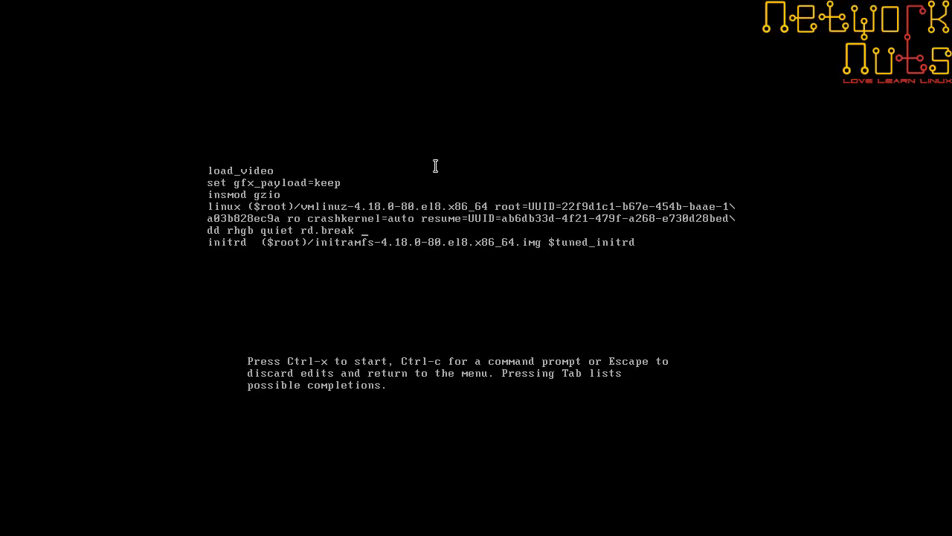
text(console=)
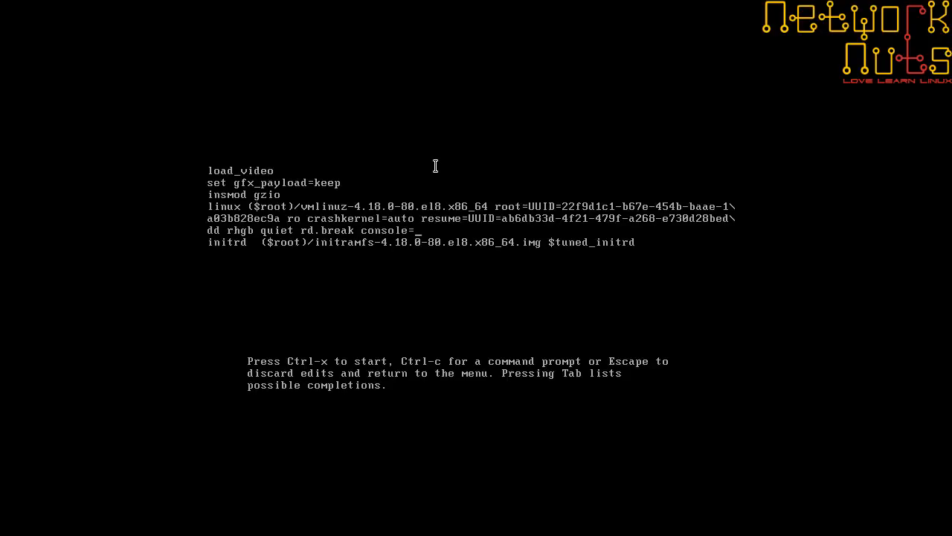
text(tty1)
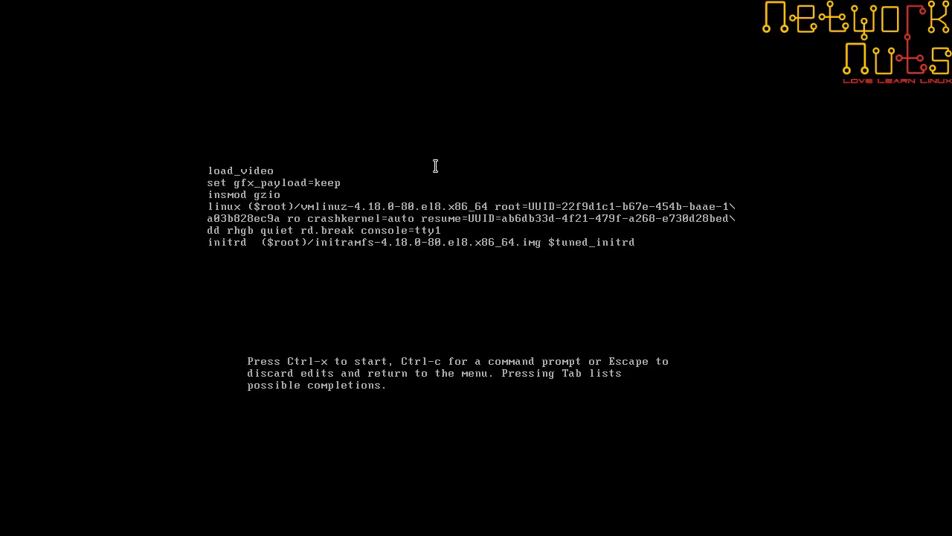
key(ctrl+x)
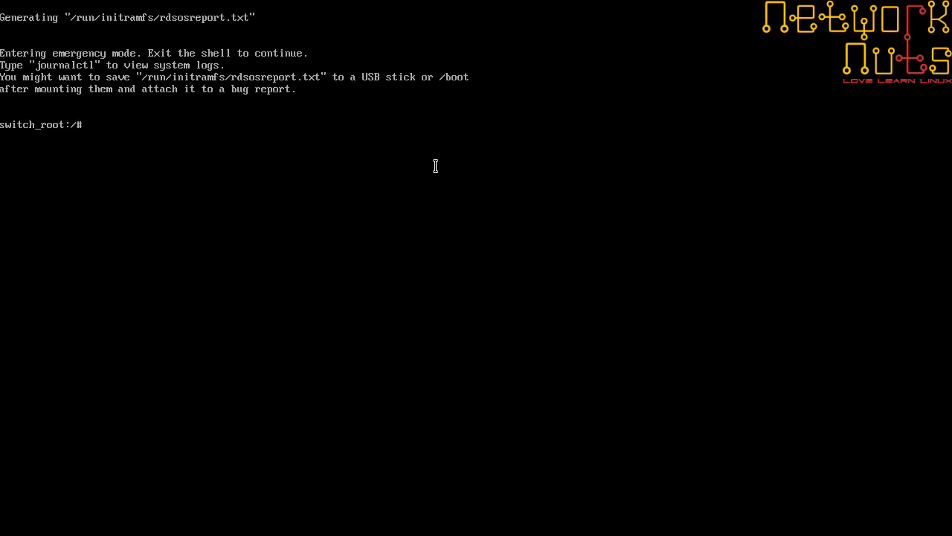
- Remount /sysroot read-write with mount -o remount,rw /sysroot
text(mount -)
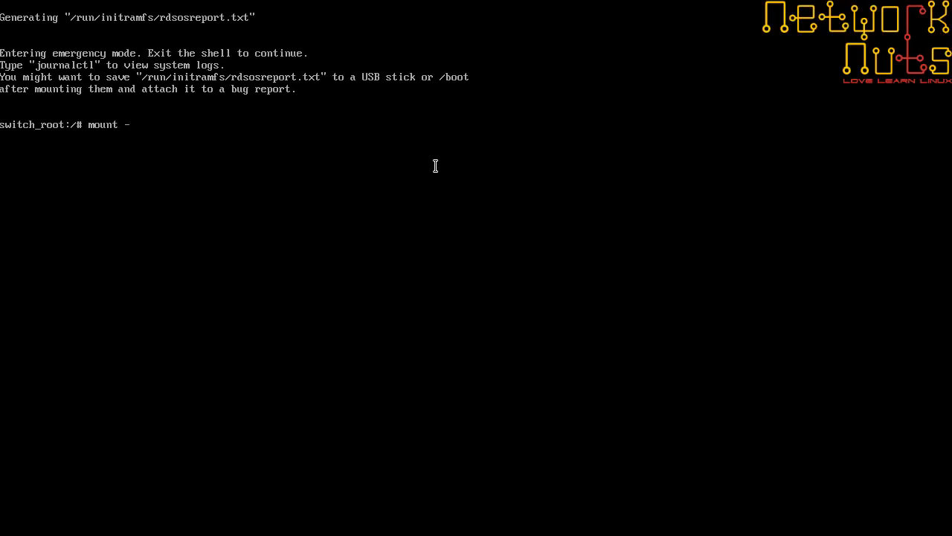
text(o remount)
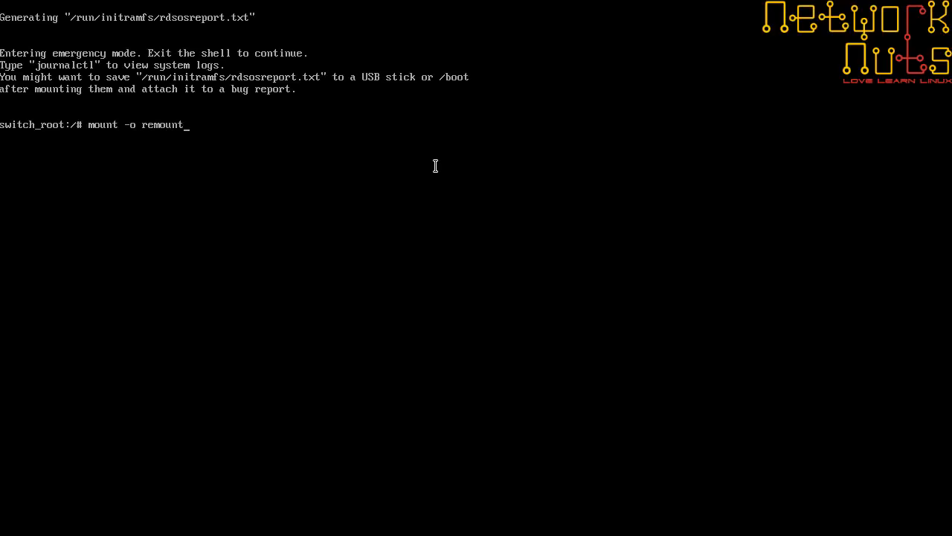
text(,rw)
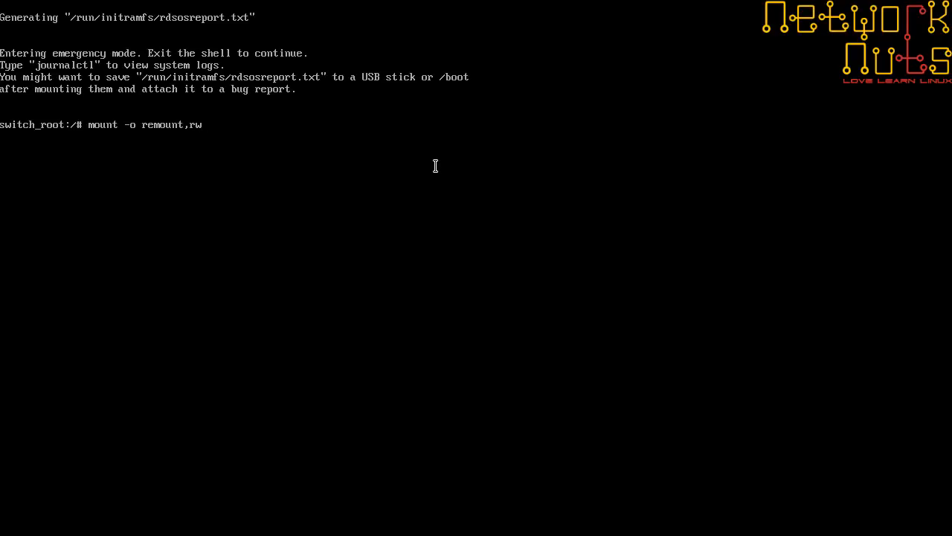
text(/sysr)
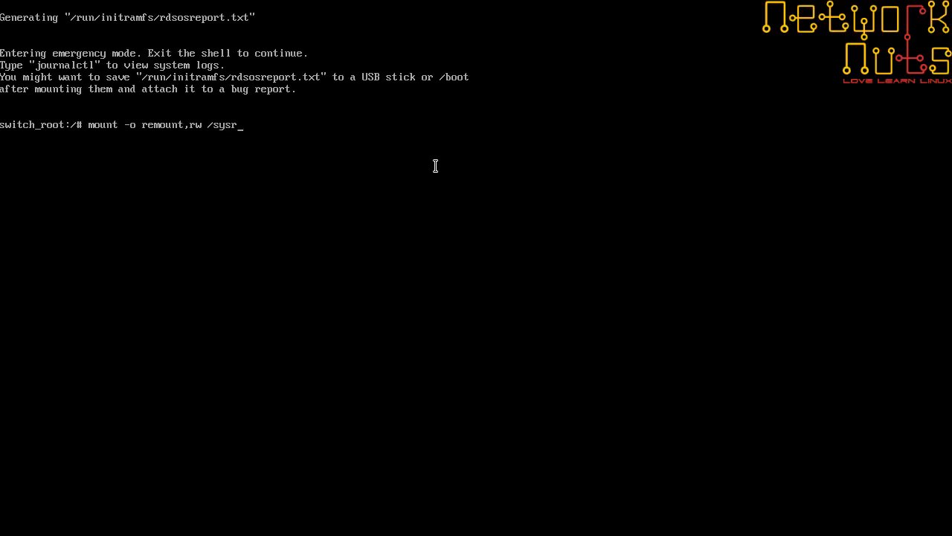
- Chroot into /sysroot and set a new root password with passwd
text(ch_root:/# c)
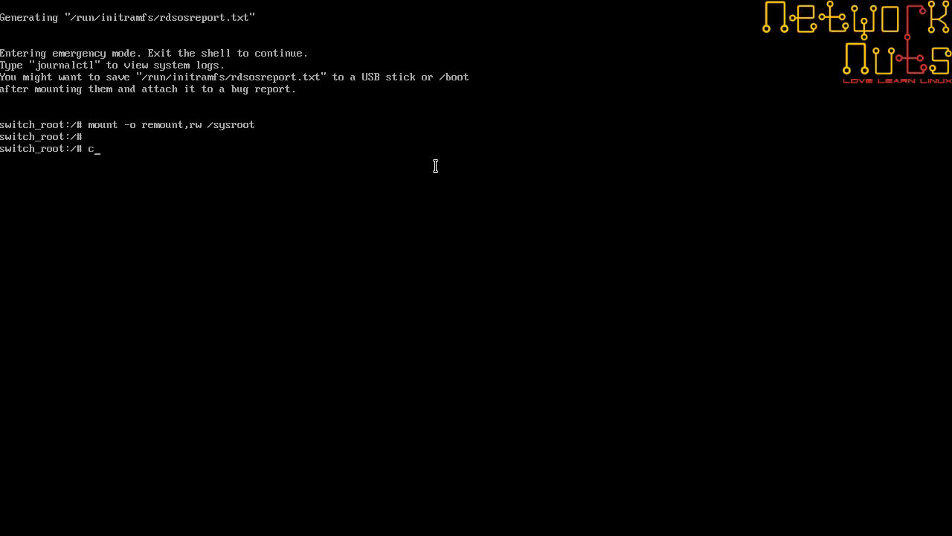
text(hroot /s)
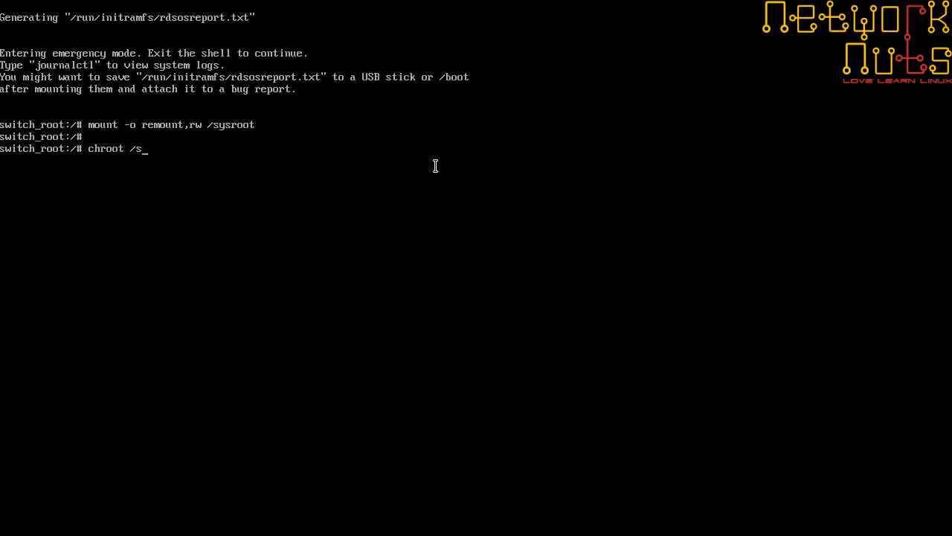
text(ysroot)
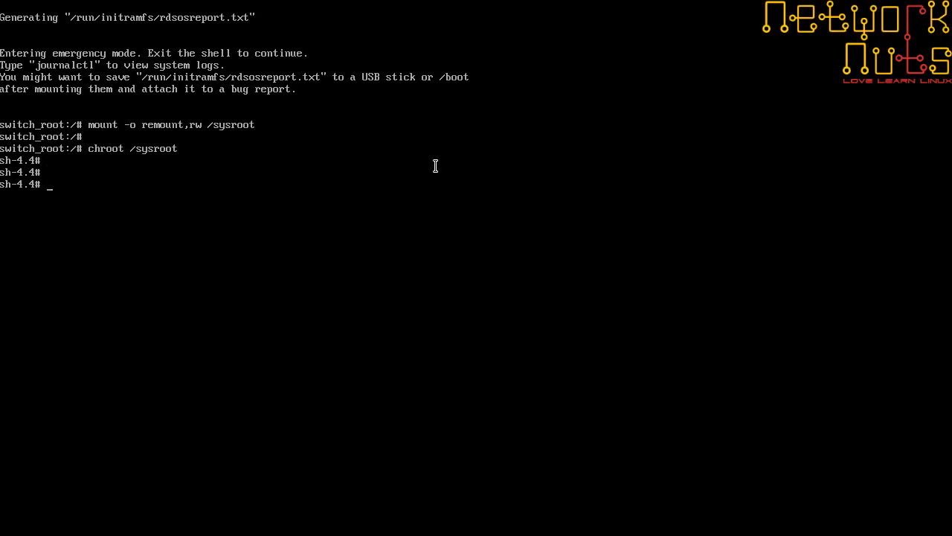
text(pa)
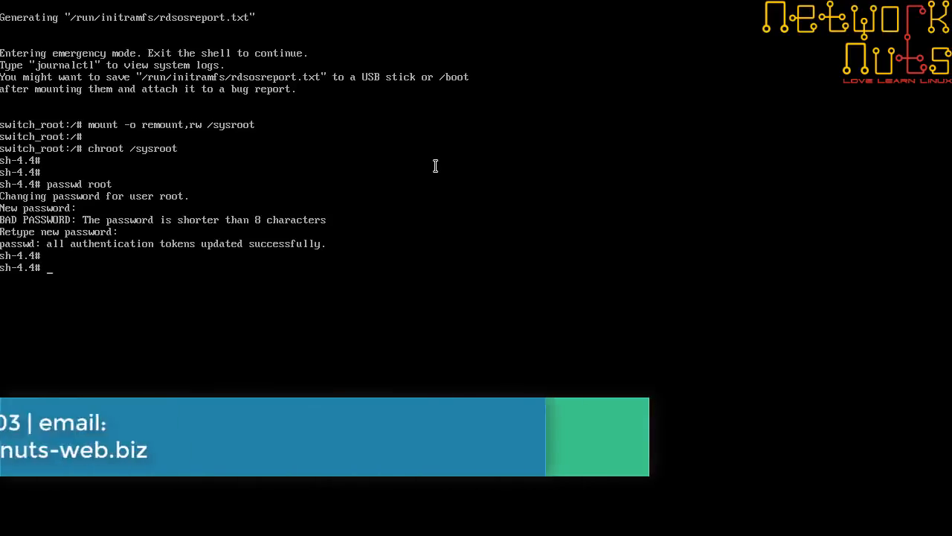
- Create /.autorelabel with touch so SELinux relabels on next boot
text(touch)
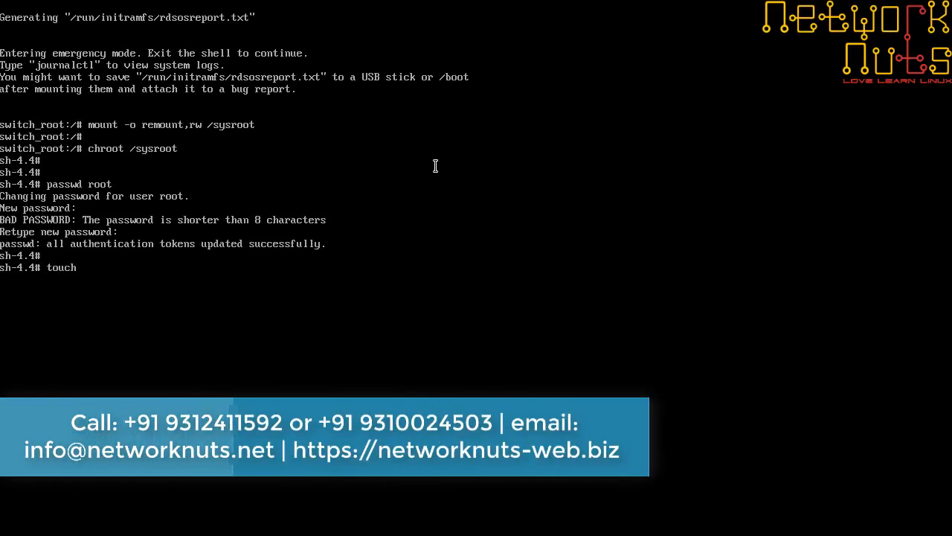
text(/.autorelabe)
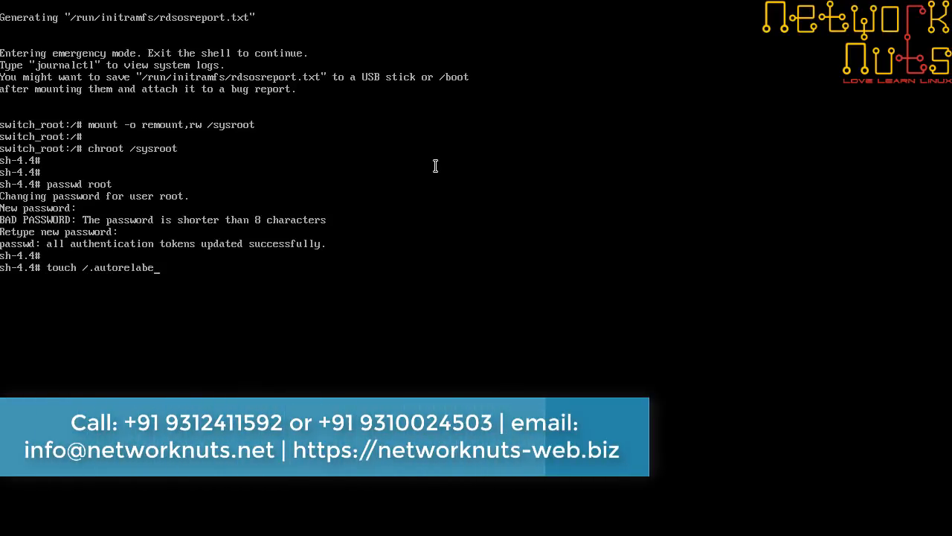
text(l)
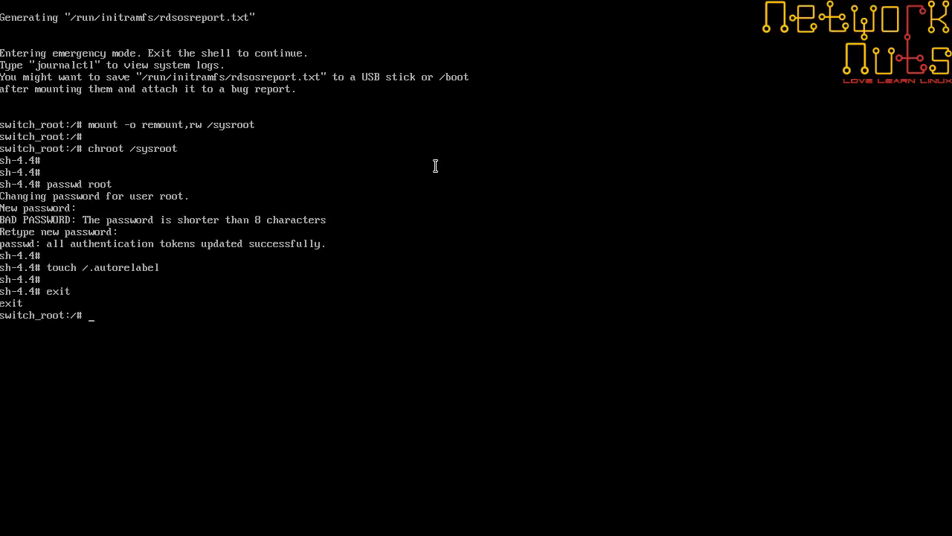
- Exit the chroot and emergency shell so booting resumes and the relabel runs
text(exit)
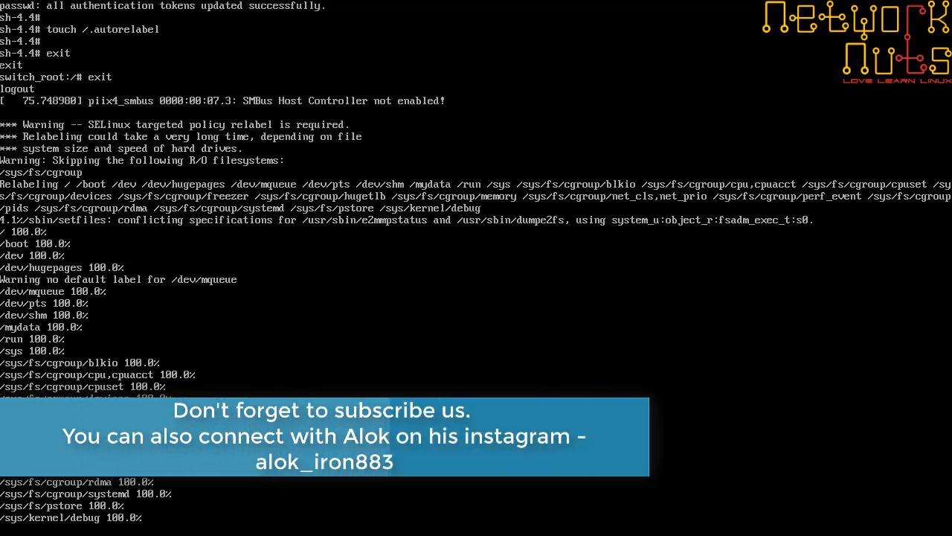
- Wait while the relabelled system boots back toward the graphical login screen
scroll(down, 3)
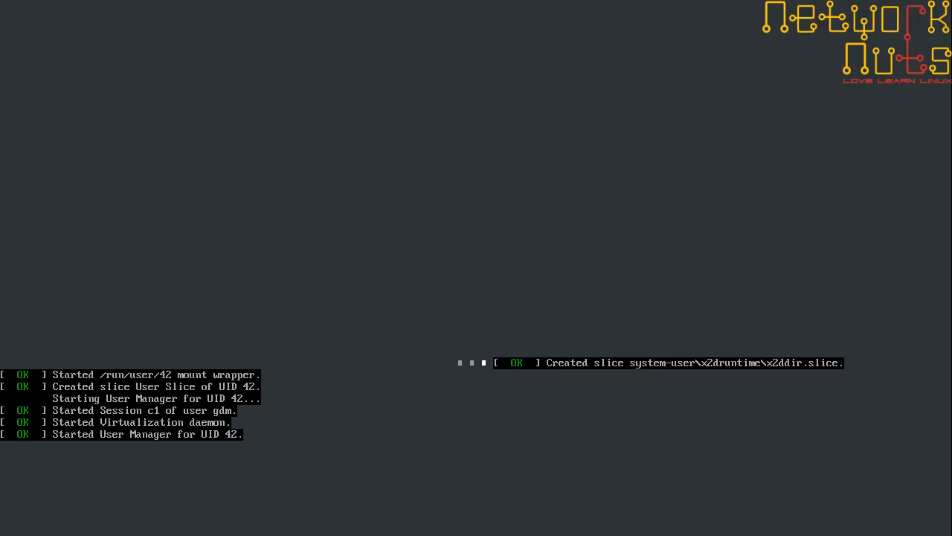
mouse_move(860, 519)
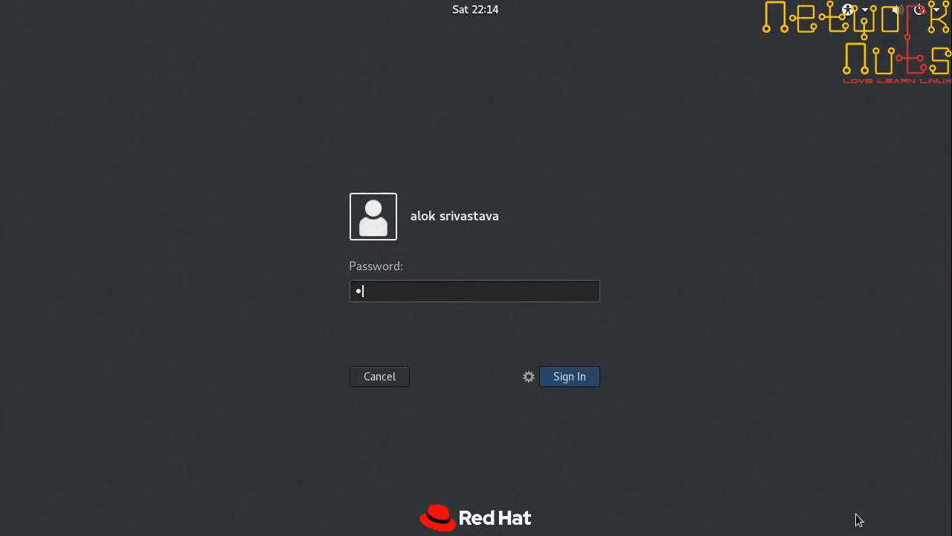
- Sign in at the GDM login screen with the user password to reach the desktop
text(•)
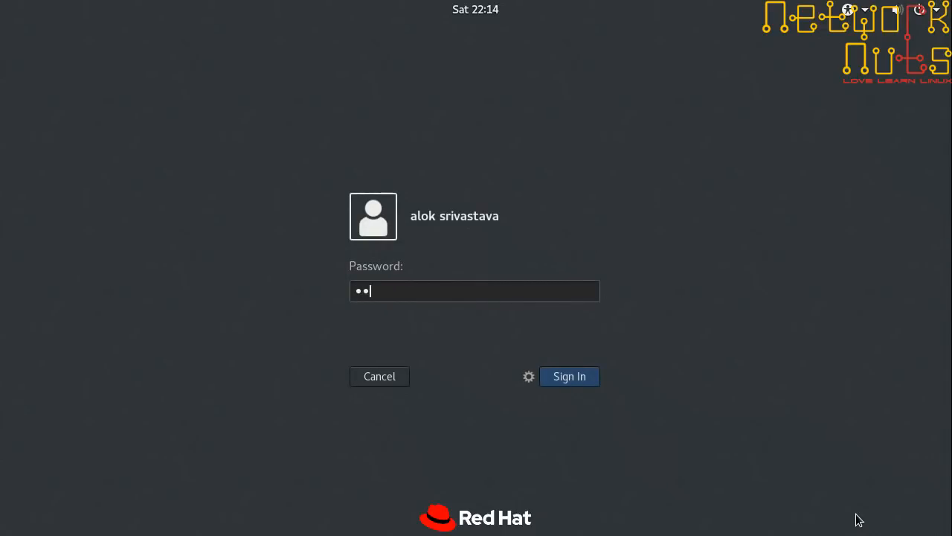
click(568, 377)
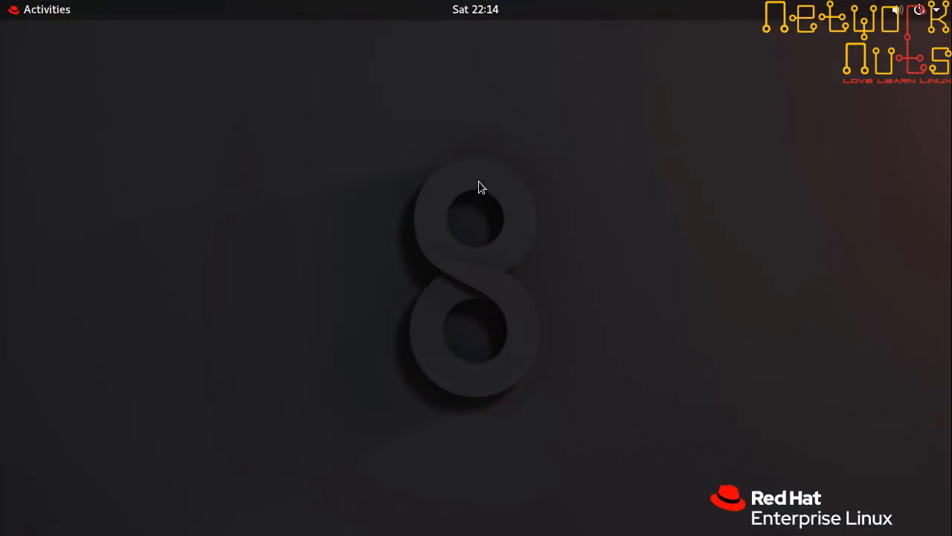
- Launch a terminal from Activities and run su - so it awaits the root password
click(46, 9)
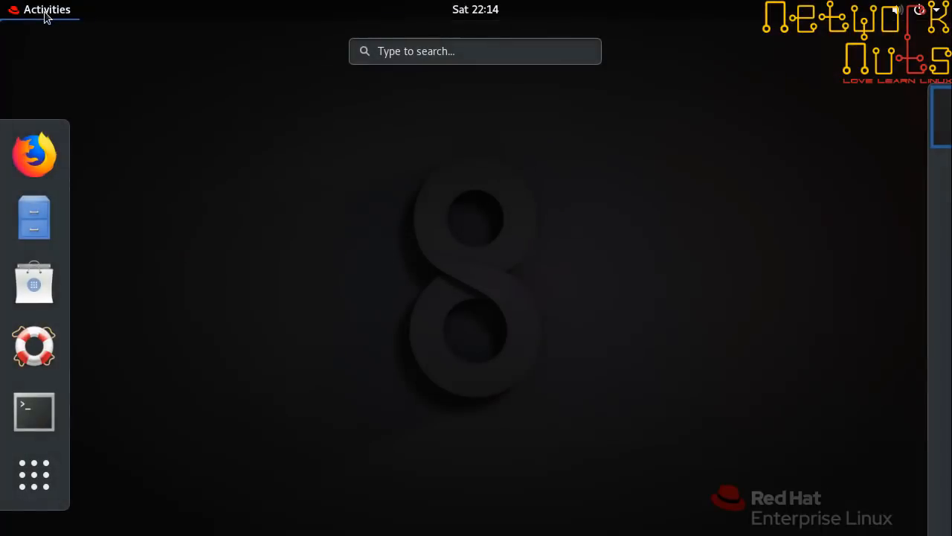
click(34, 410)
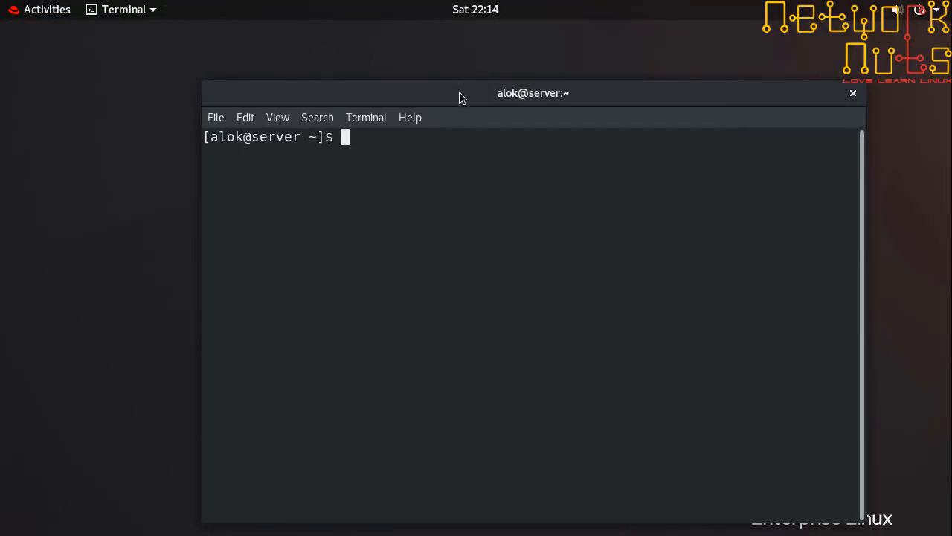
drag(533, 92, 488, 42)
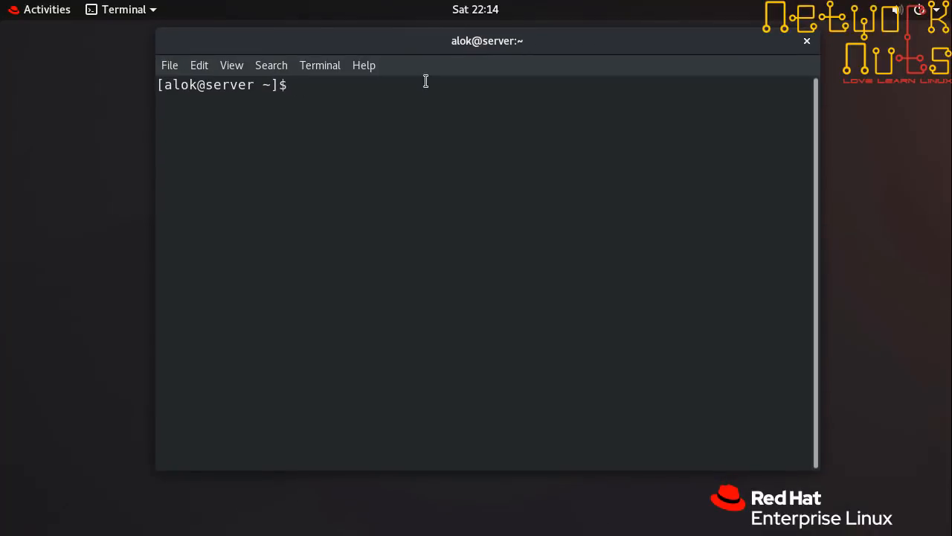
text(su -)
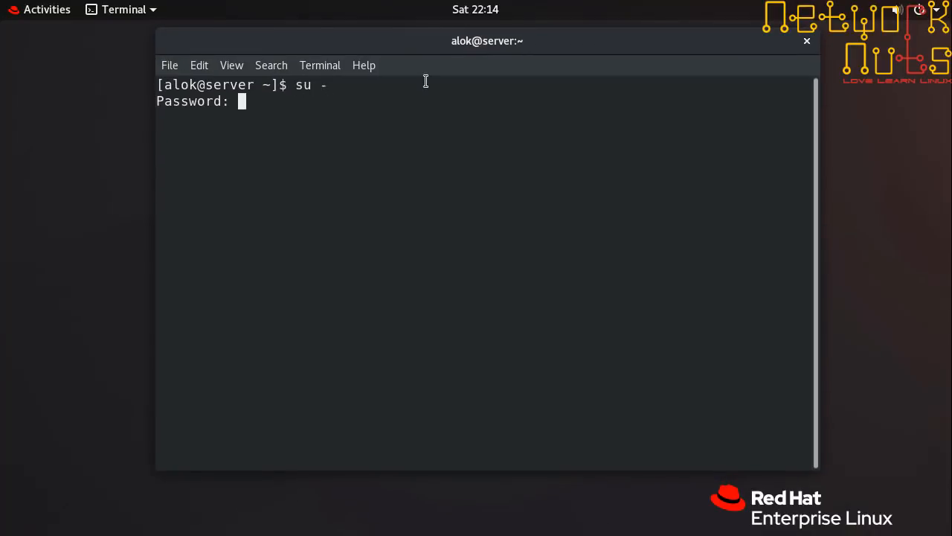